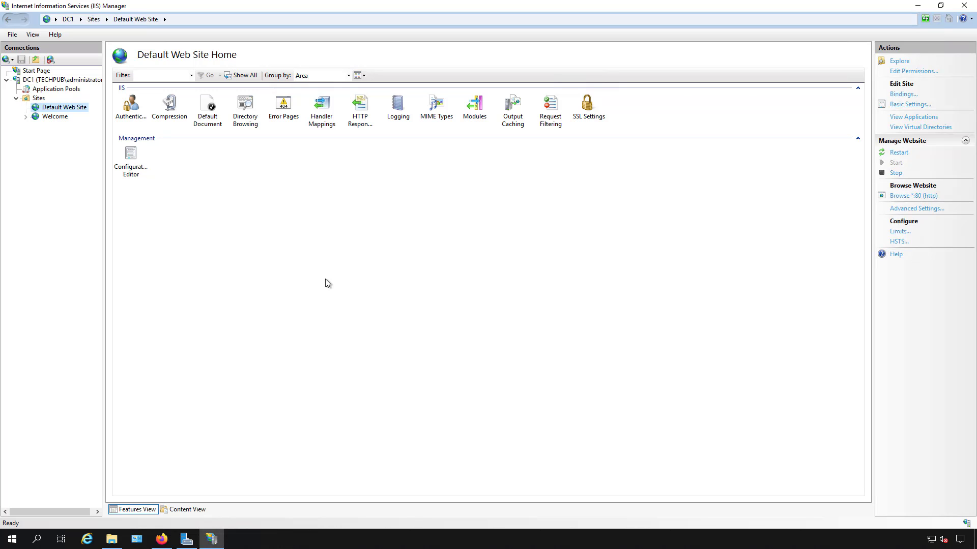
pyautogui.moveTo(213, 275)
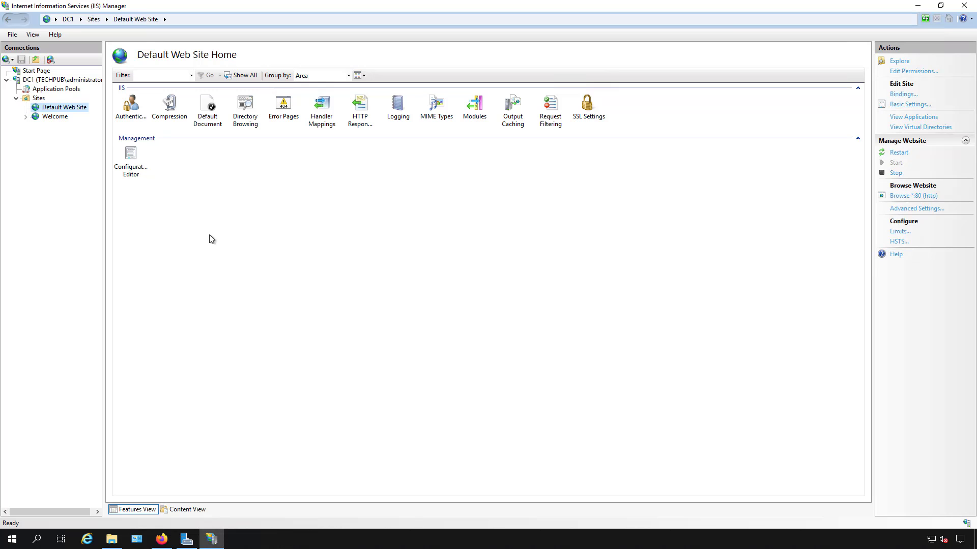
# Disable Windows Authentication in the Default Web Site's Authentication settings
pyautogui.click(131, 105)
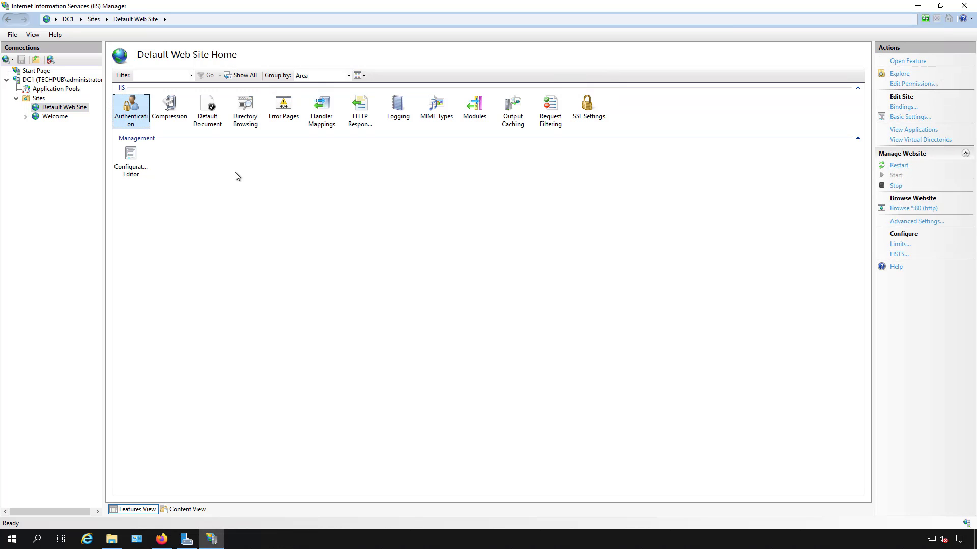
pyautogui.doubleClick(131, 103)
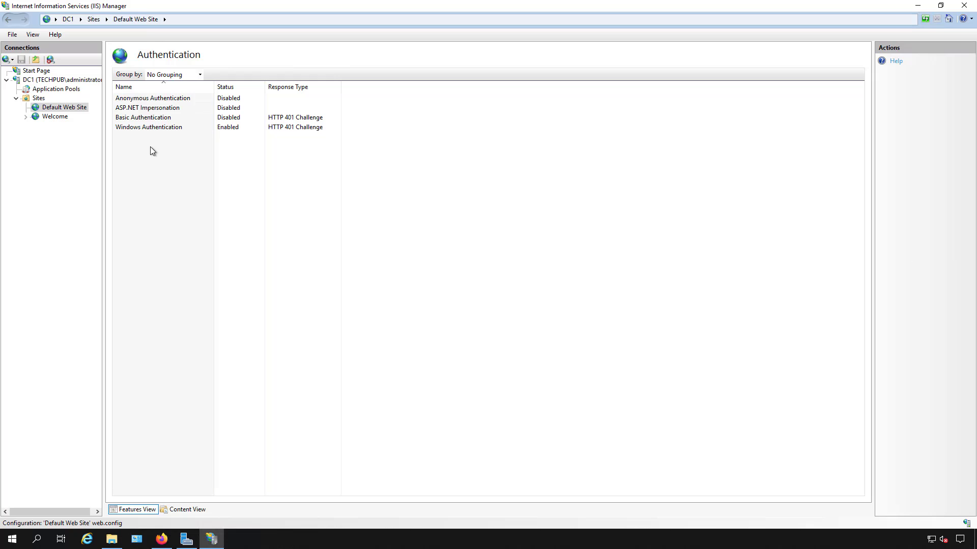
pyautogui.click(149, 127)
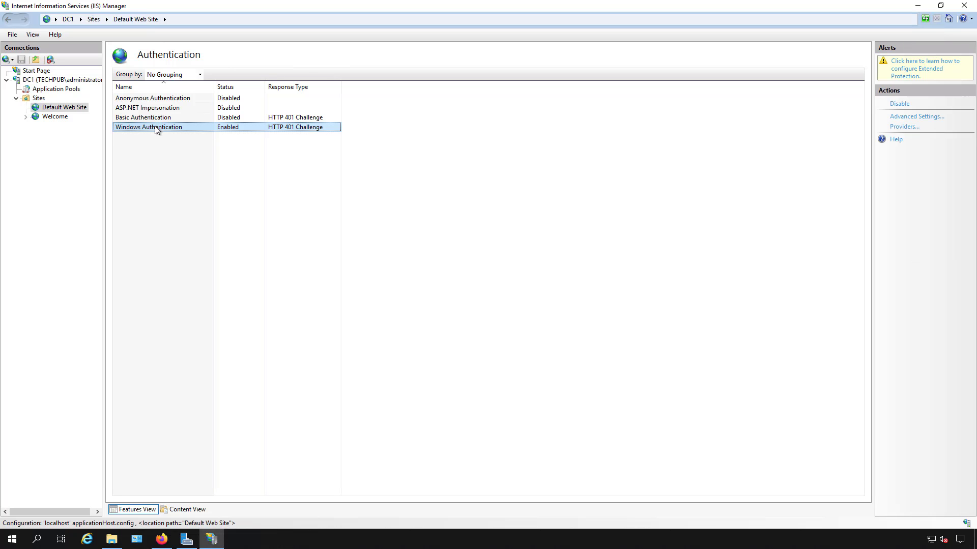
pyautogui.click(155, 118)
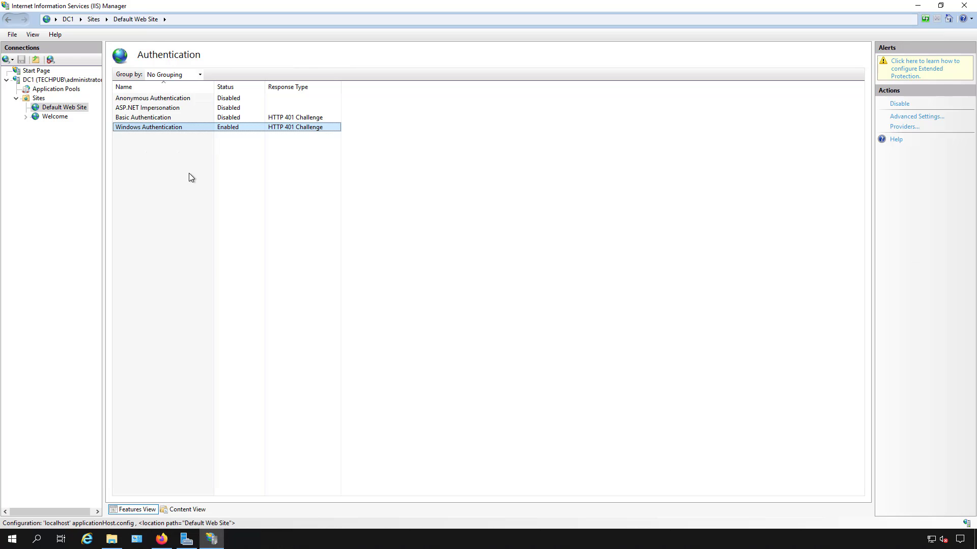
pyautogui.rightClick(148, 128)
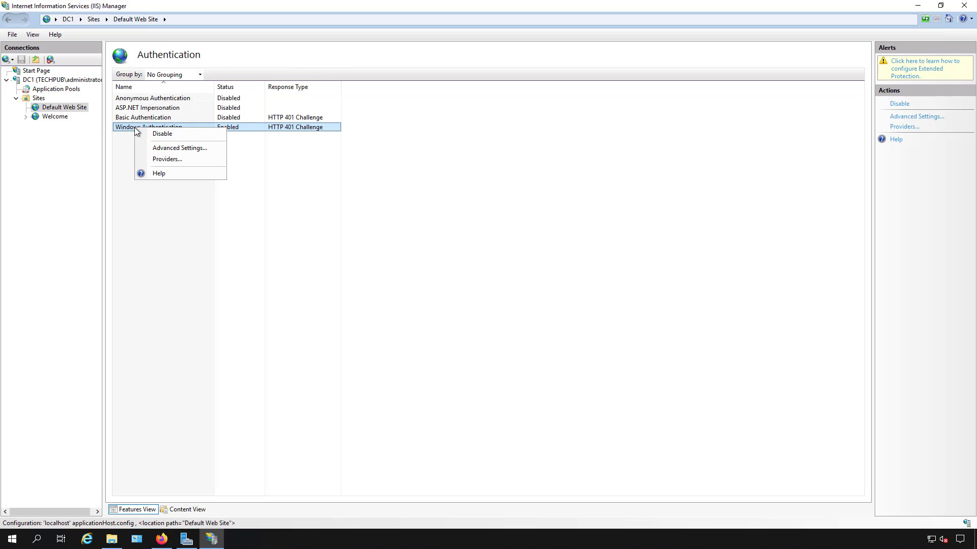
pyautogui.click(162, 133)
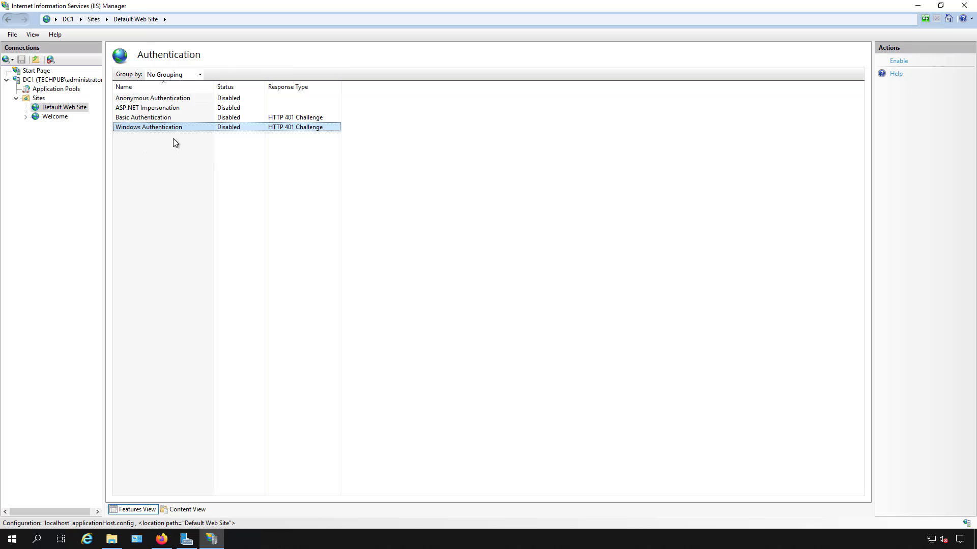
pyautogui.moveTo(167, 108)
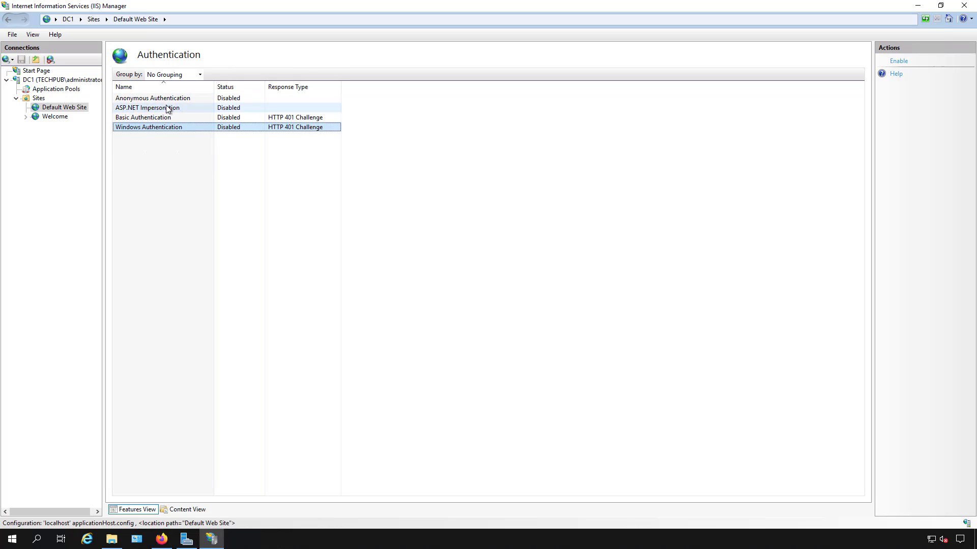
# Enable Anonymous Authentication for the Default Web Site from the Actions pane
pyautogui.click(153, 97)
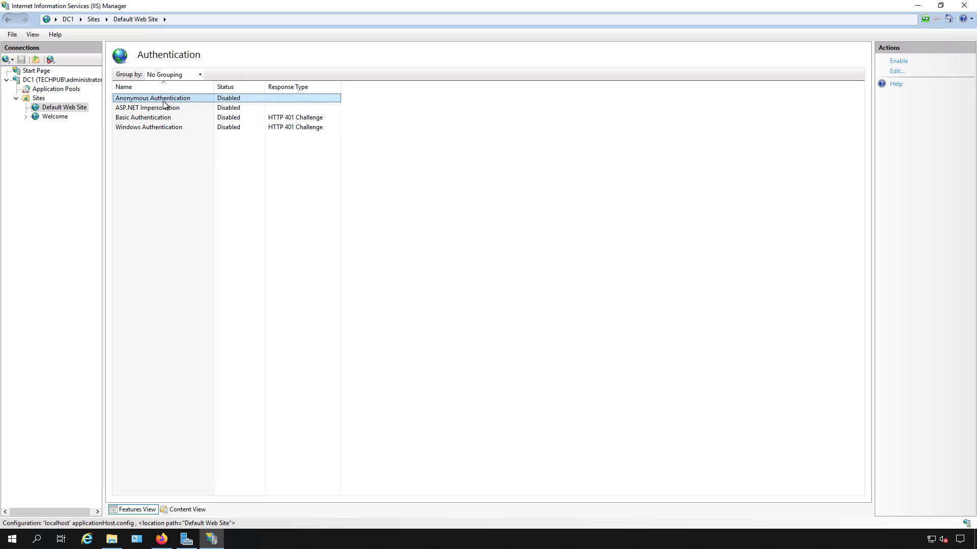
pyautogui.click(898, 62)
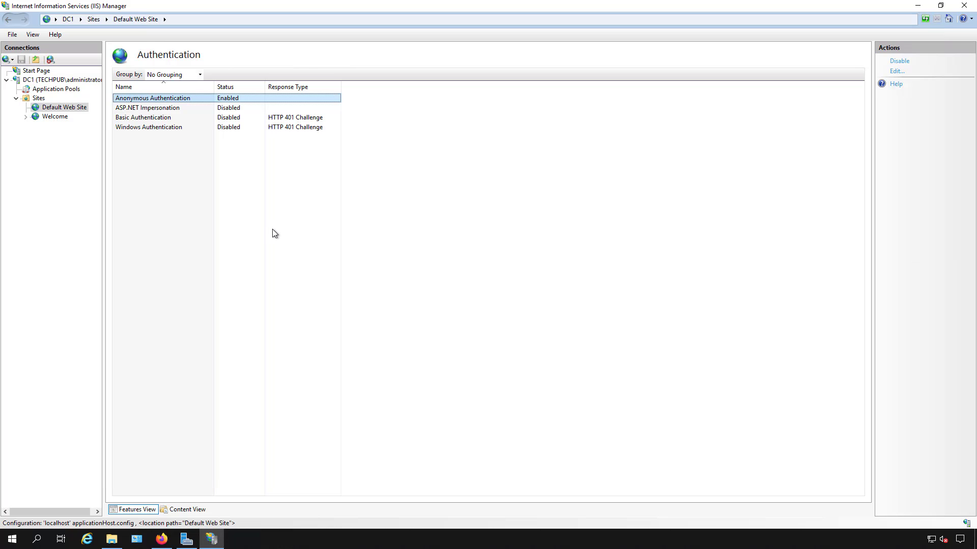
pyautogui.moveTo(270, 239)
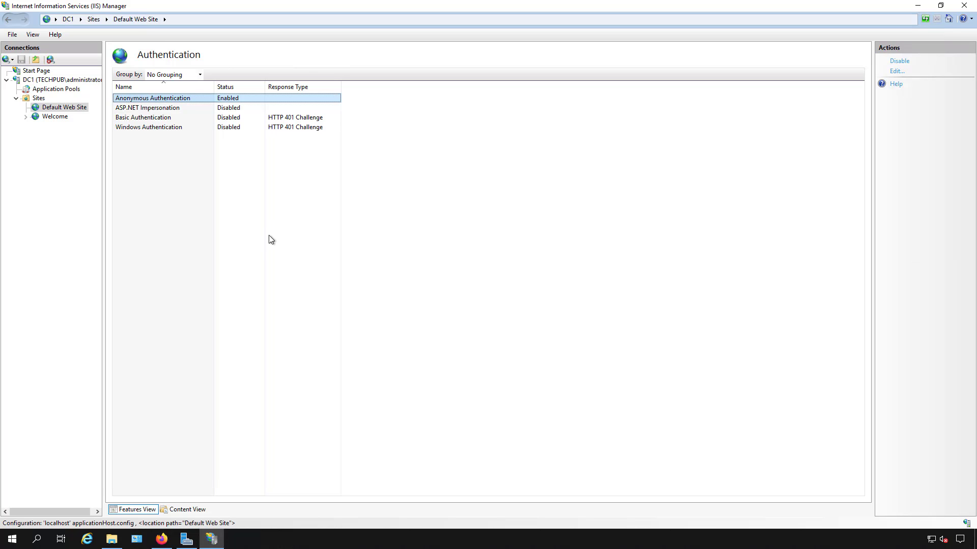
pyautogui.moveTo(248, 238)
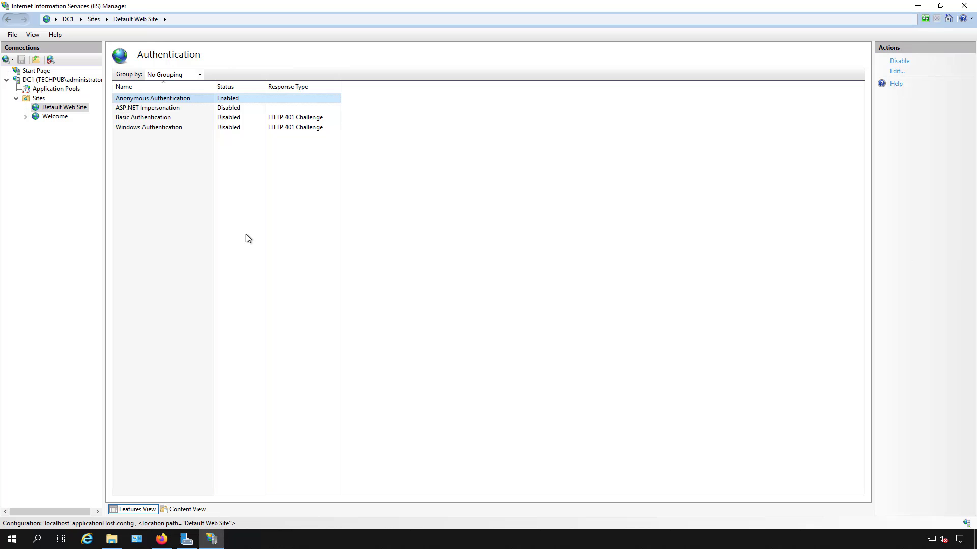
pyautogui.moveTo(204, 219)
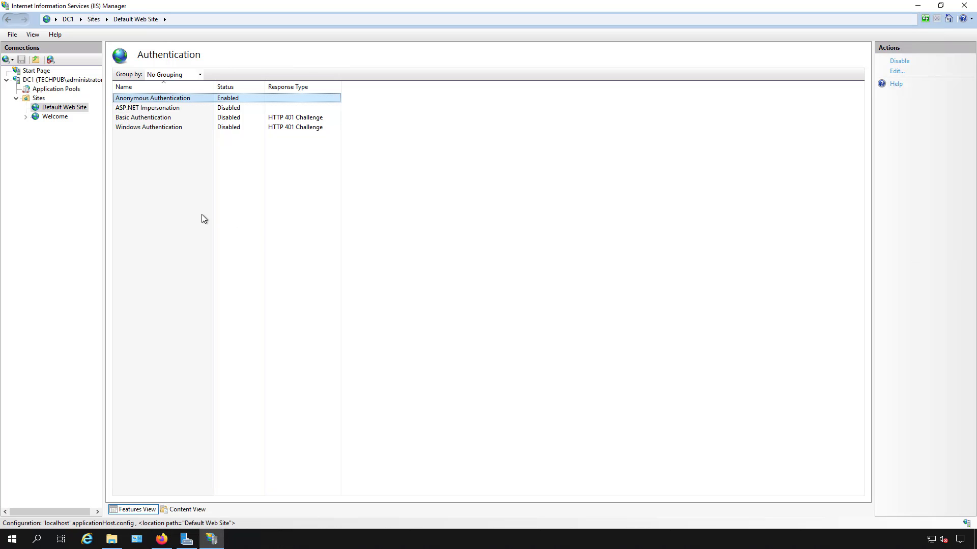
# Show IIS_IUSRS permissions (Read & execute, List folder contents, Read) on the wwwroot folder's Security settings
pyautogui.rightClick(64, 107)
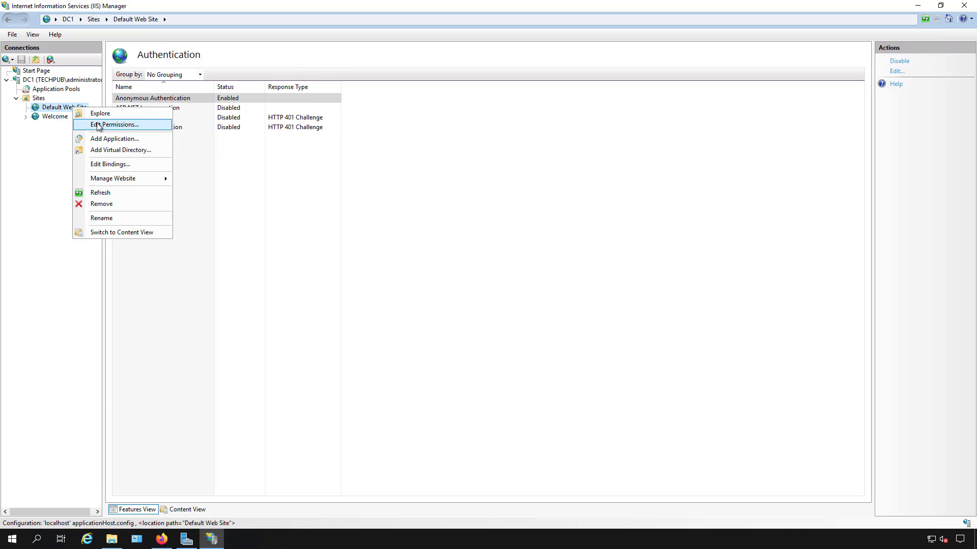
pyautogui.click(118, 124)
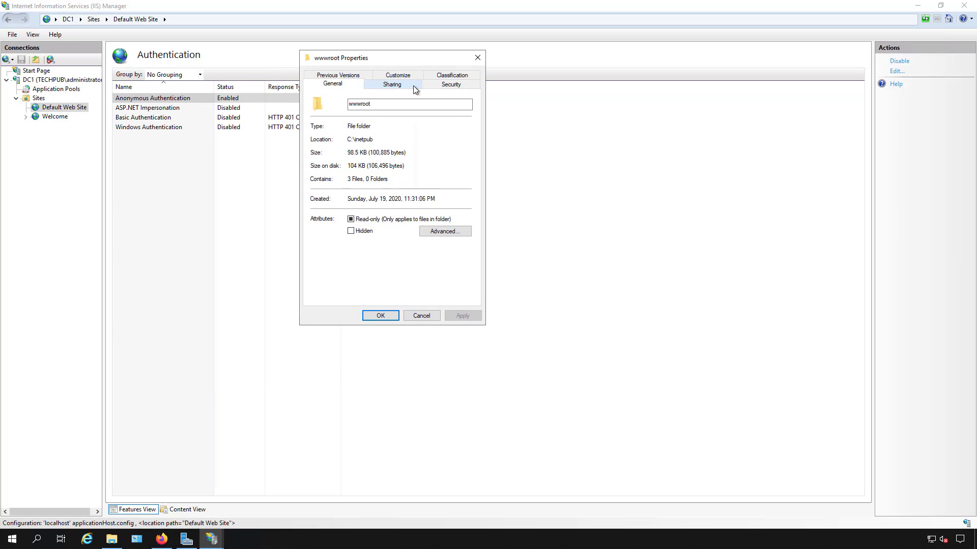
pyautogui.click(450, 84)
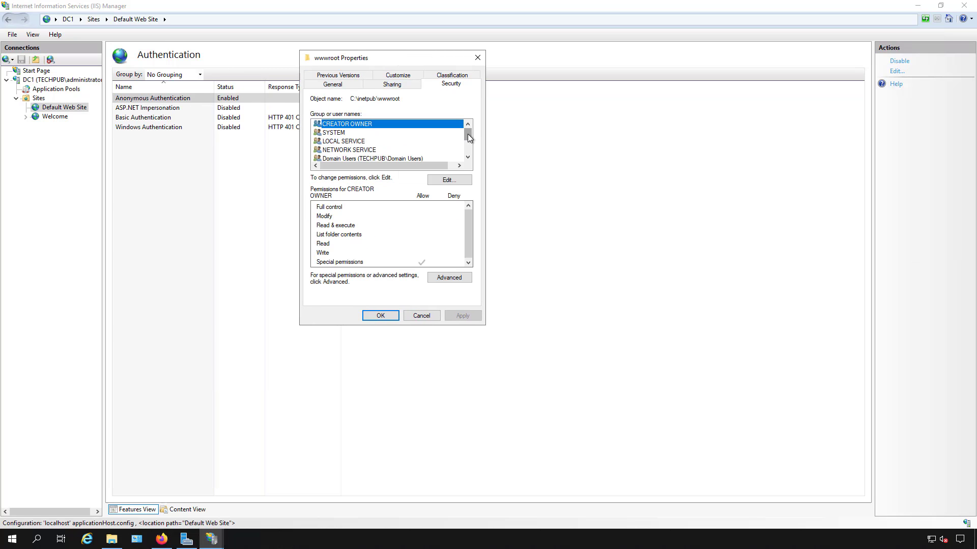
pyautogui.scroll(-3)
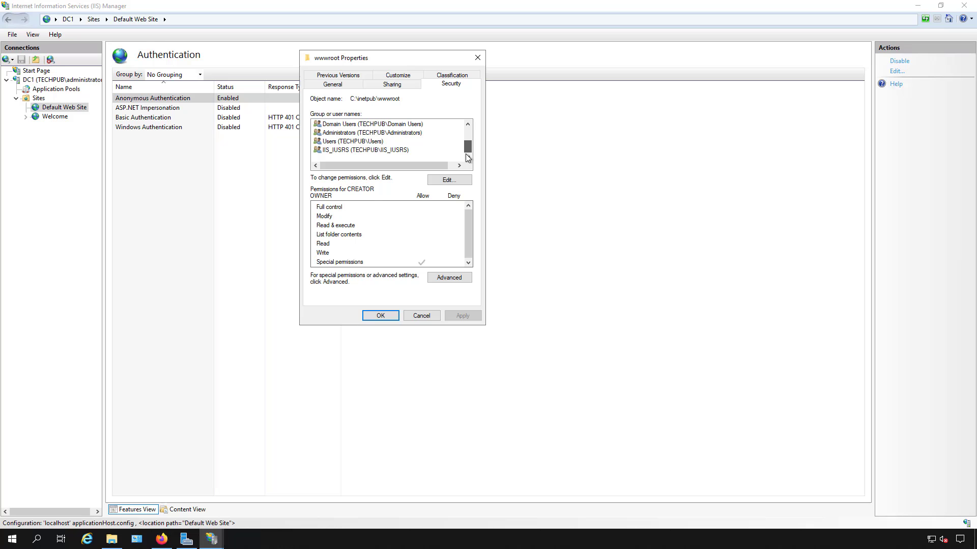
pyautogui.click(364, 149)
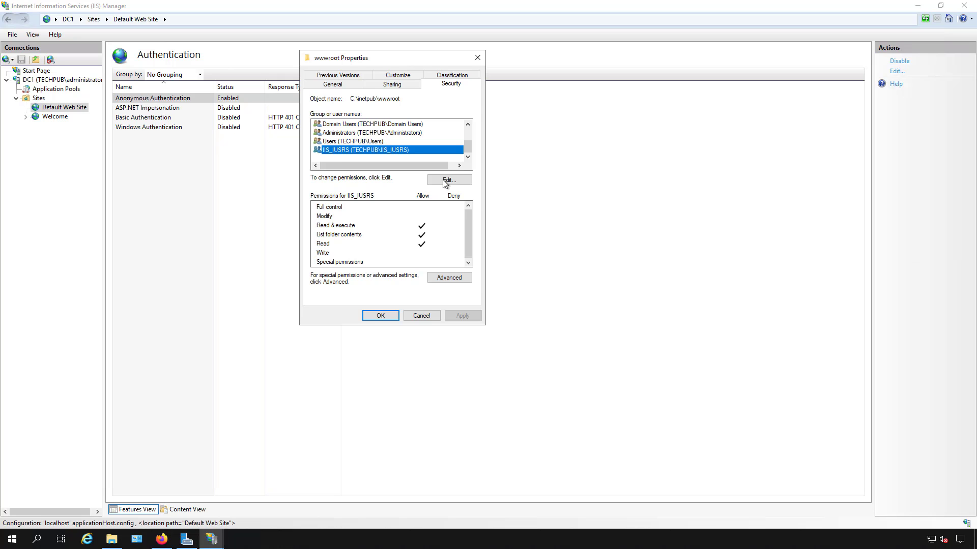
# Start editing wwwroot permissions and enter 'iis' as the object name to add
pyautogui.click(448, 180)
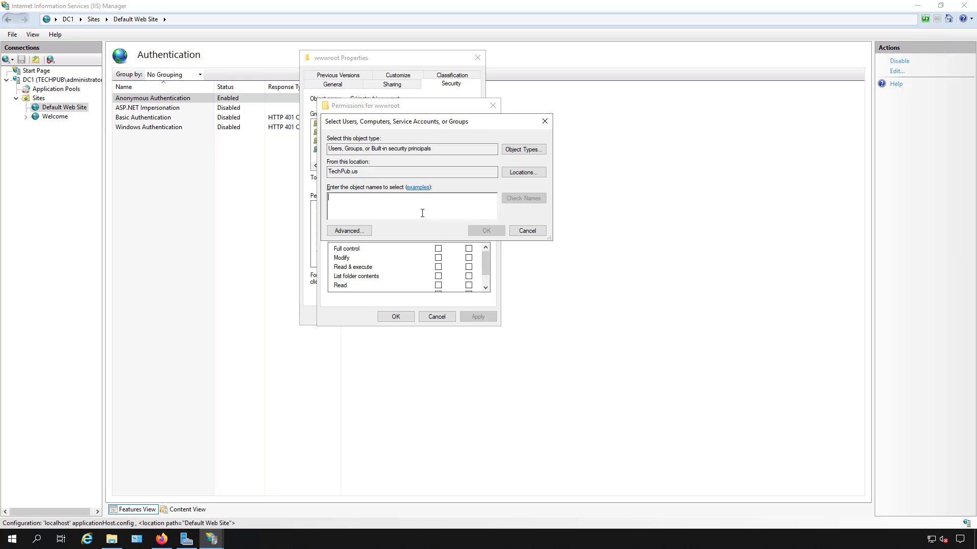
pyautogui.write('iis')
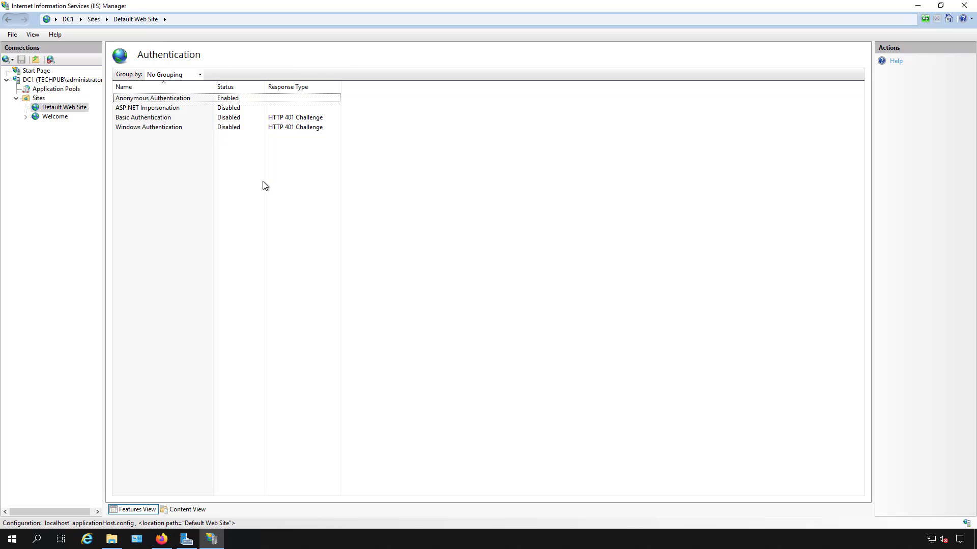
pyautogui.moveTo(261, 206)
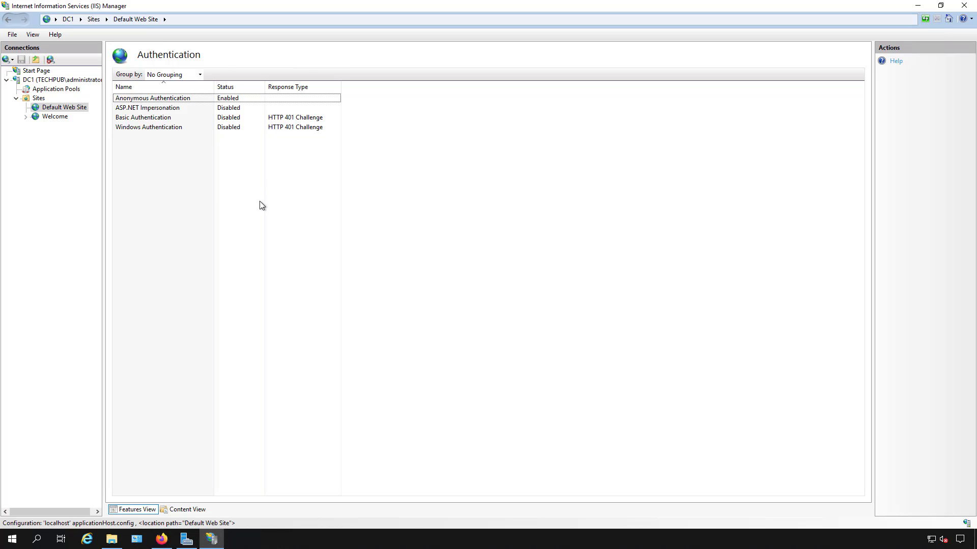